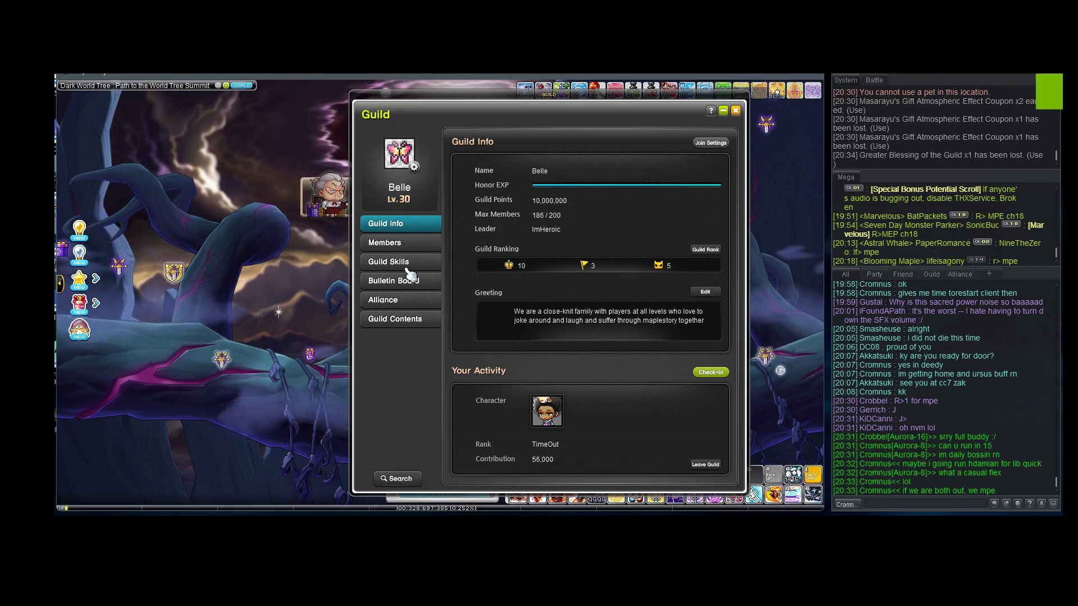
- Review the Guild Skills tab, then close the guild window
{"action": "left_click", "coordinate": [389, 261]}
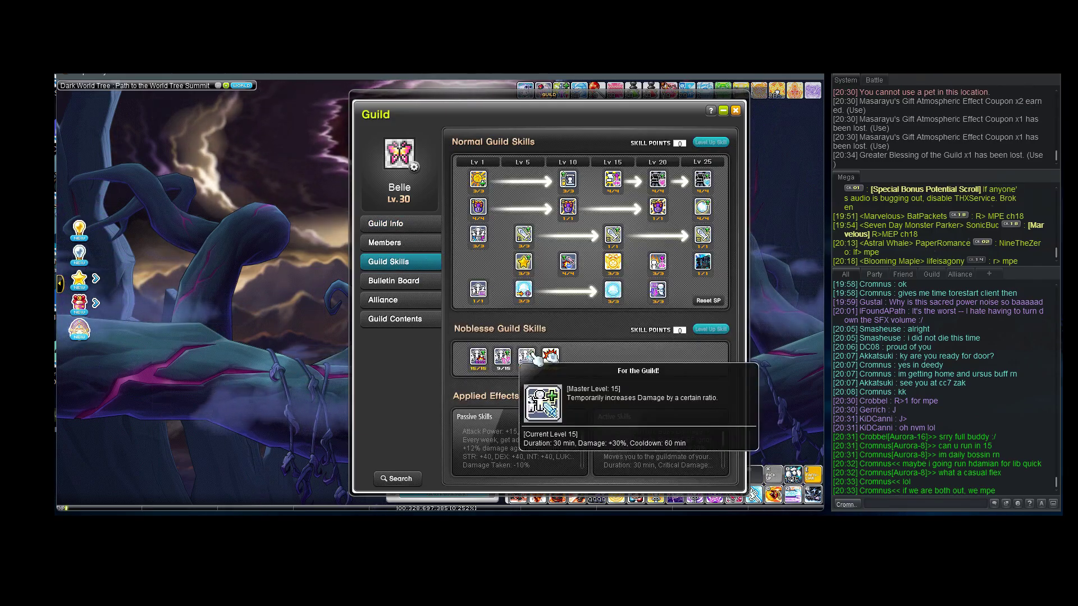
{"action": "mouse_move", "coordinate": [502, 357]}
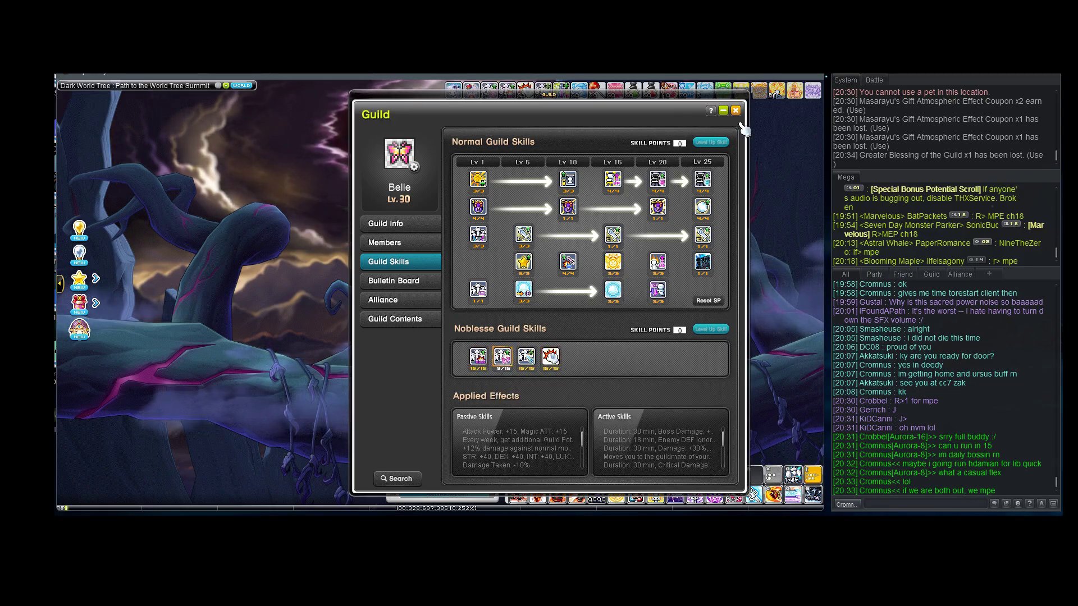
{"action": "left_click", "coordinate": [735, 109]}
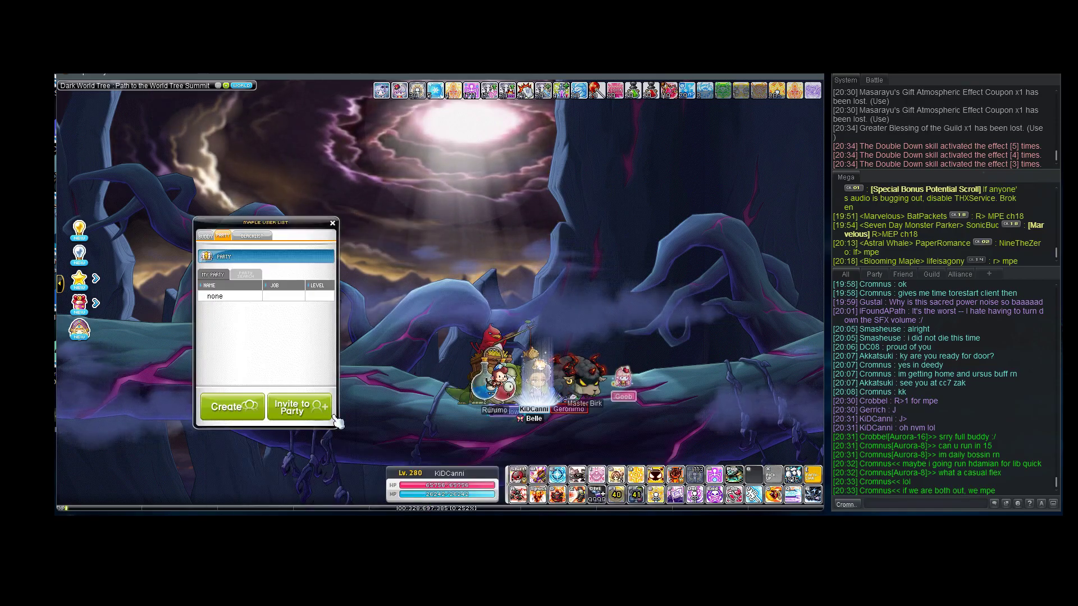
- Create a new party and start the Genesis Weapon mission against Damien
{"action": "left_click", "coordinate": [231, 406]}
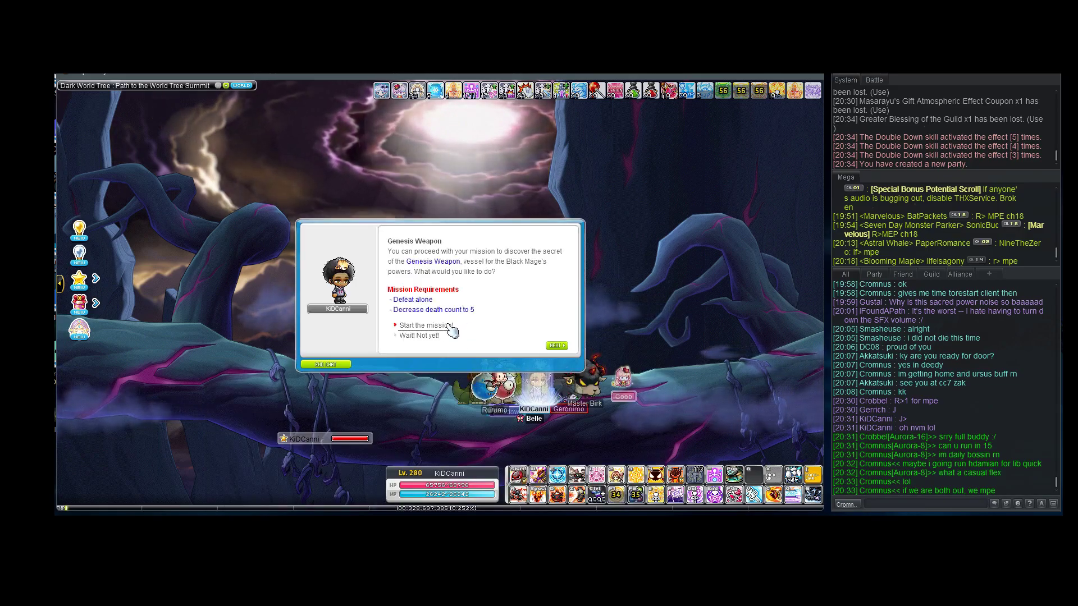
{"action": "left_click", "coordinate": [424, 325]}
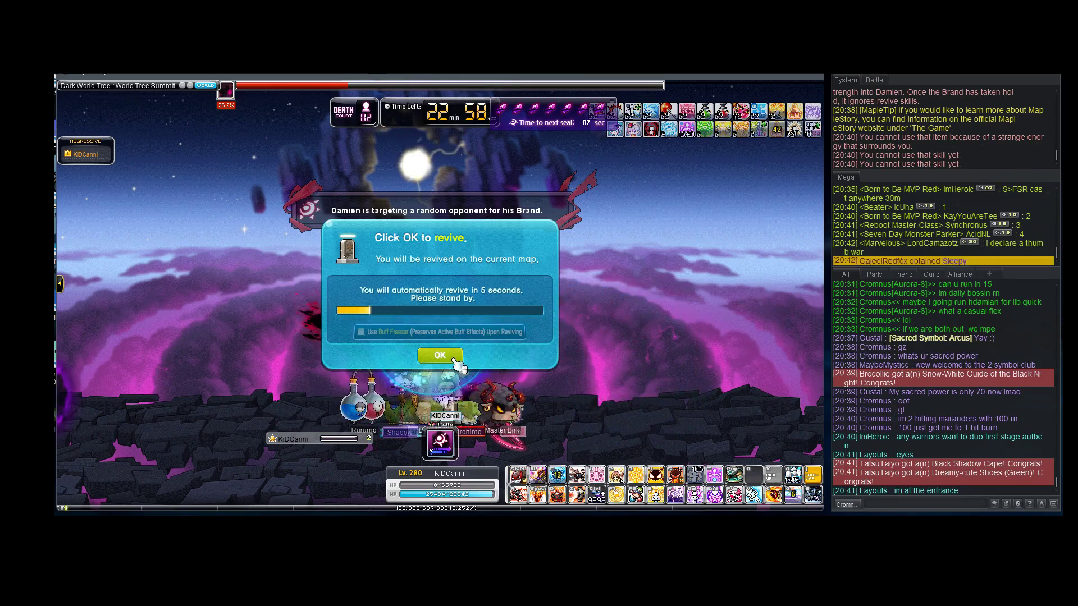
- Confirm the revive dialog to respawn on the current battle map
{"action": "left_click", "coordinate": [439, 355]}
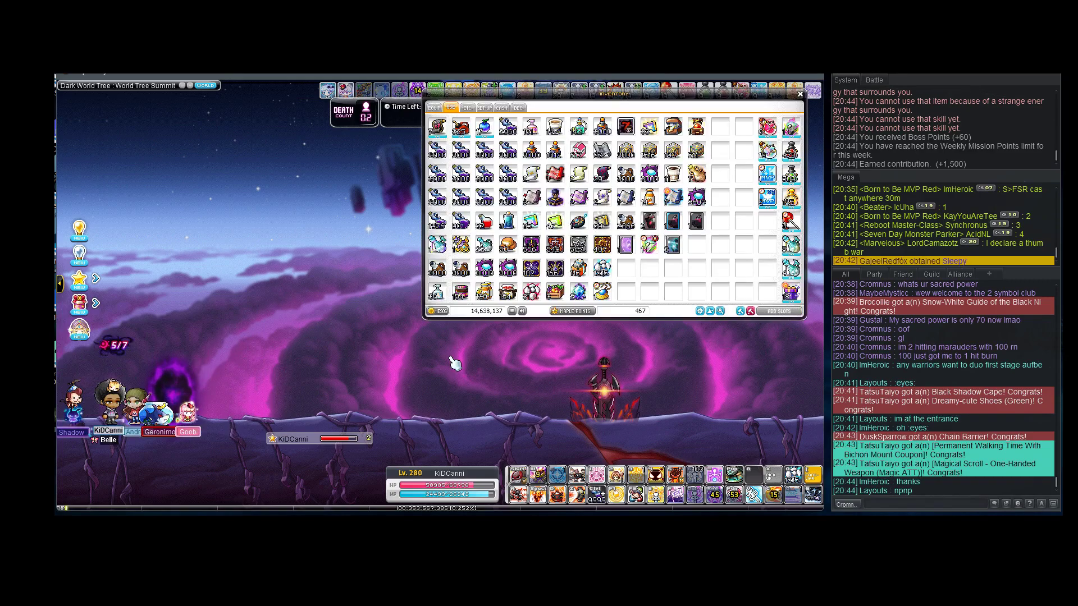
{"action": "mouse_move", "coordinate": [530, 126]}
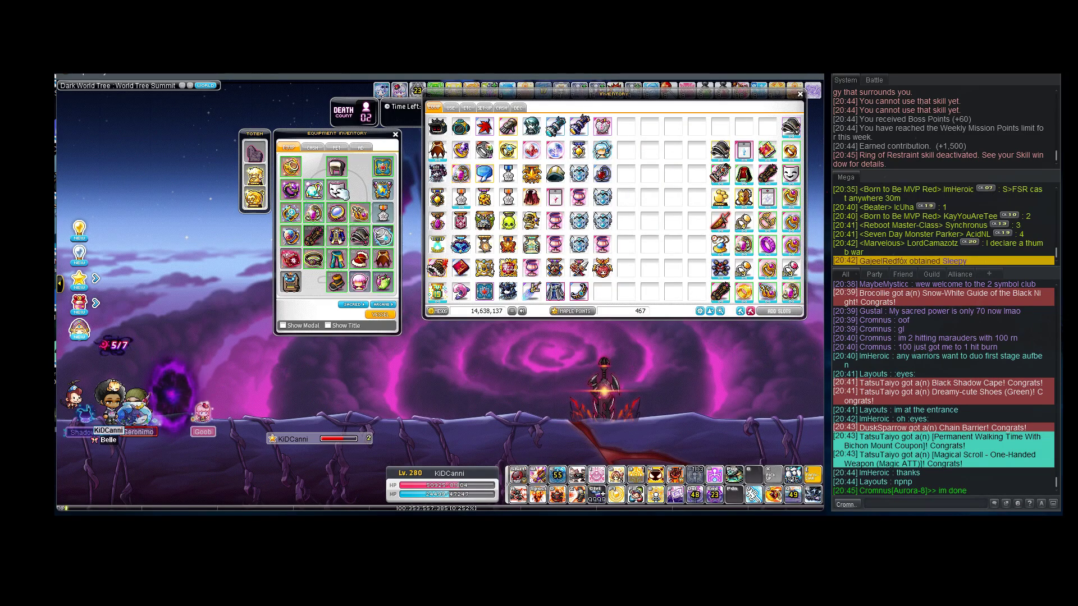
- Close the equipment and inventory windows to clear the battlefield view
{"action": "left_click", "coordinate": [394, 135]}
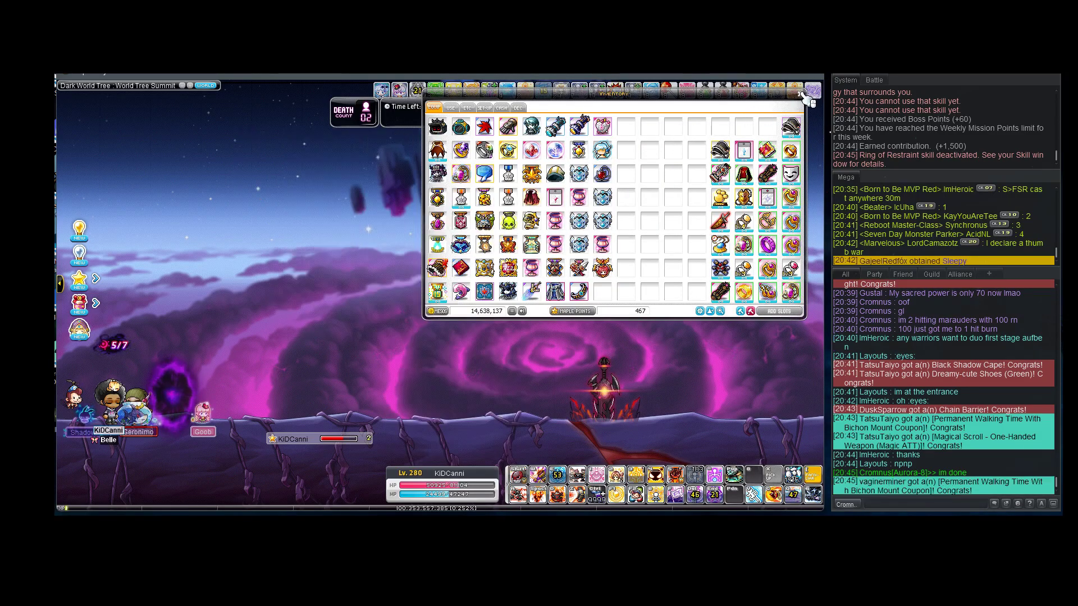
{"action": "left_click", "coordinate": [801, 92]}
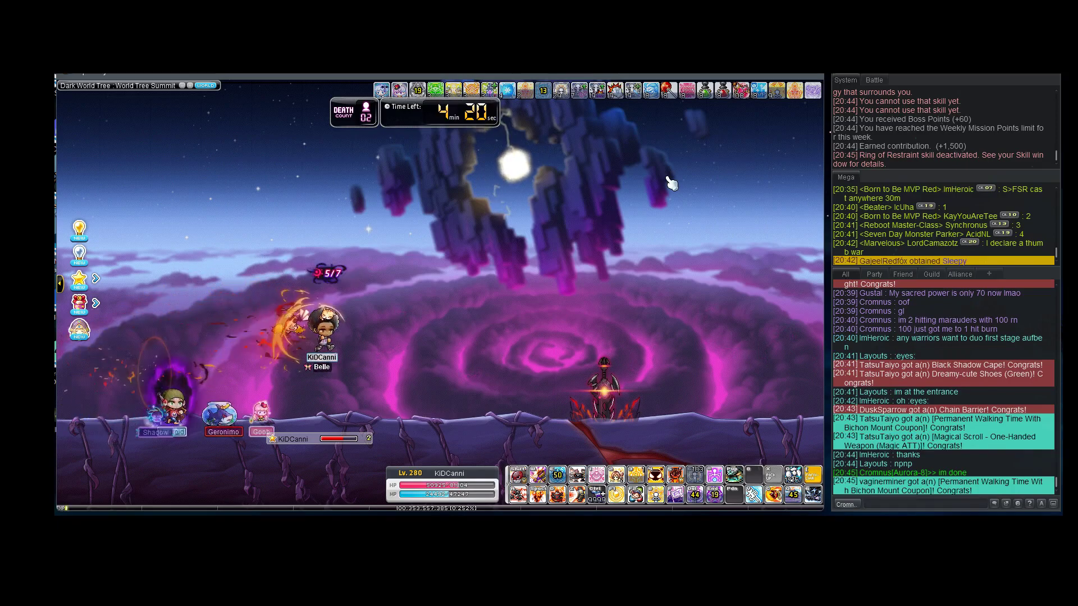